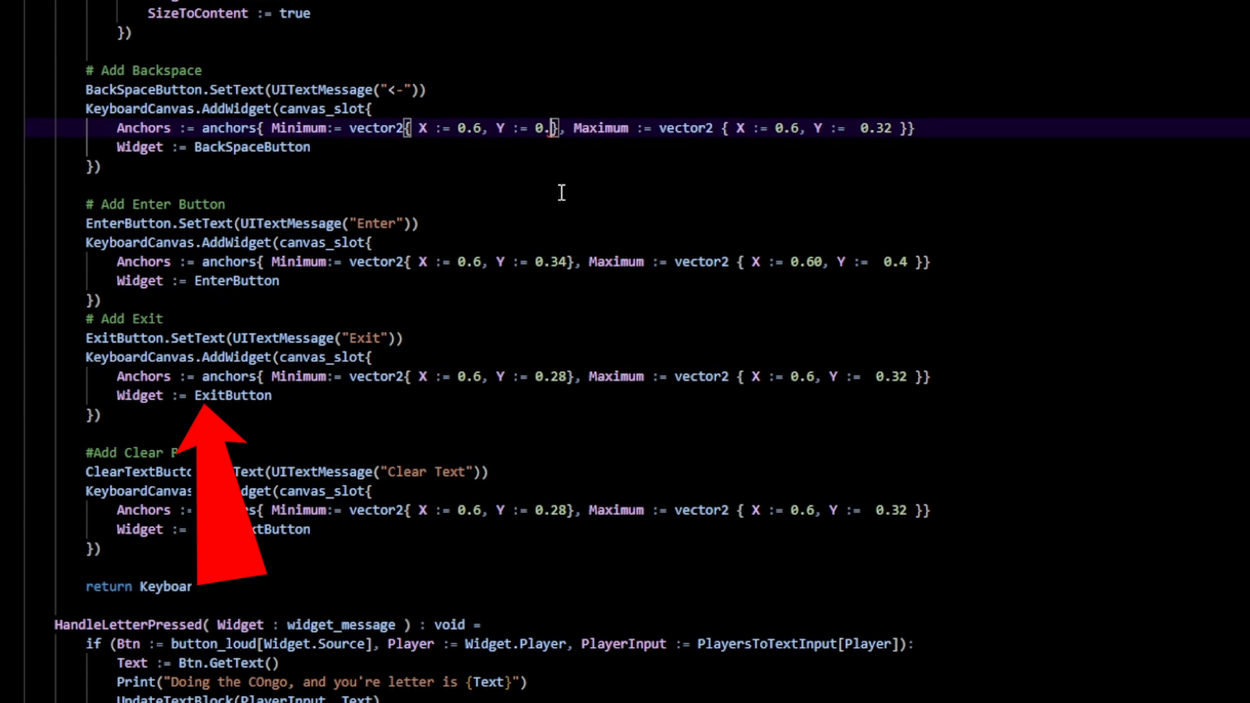
{"action": "mouse_move", "coordinate": [143, 605]}
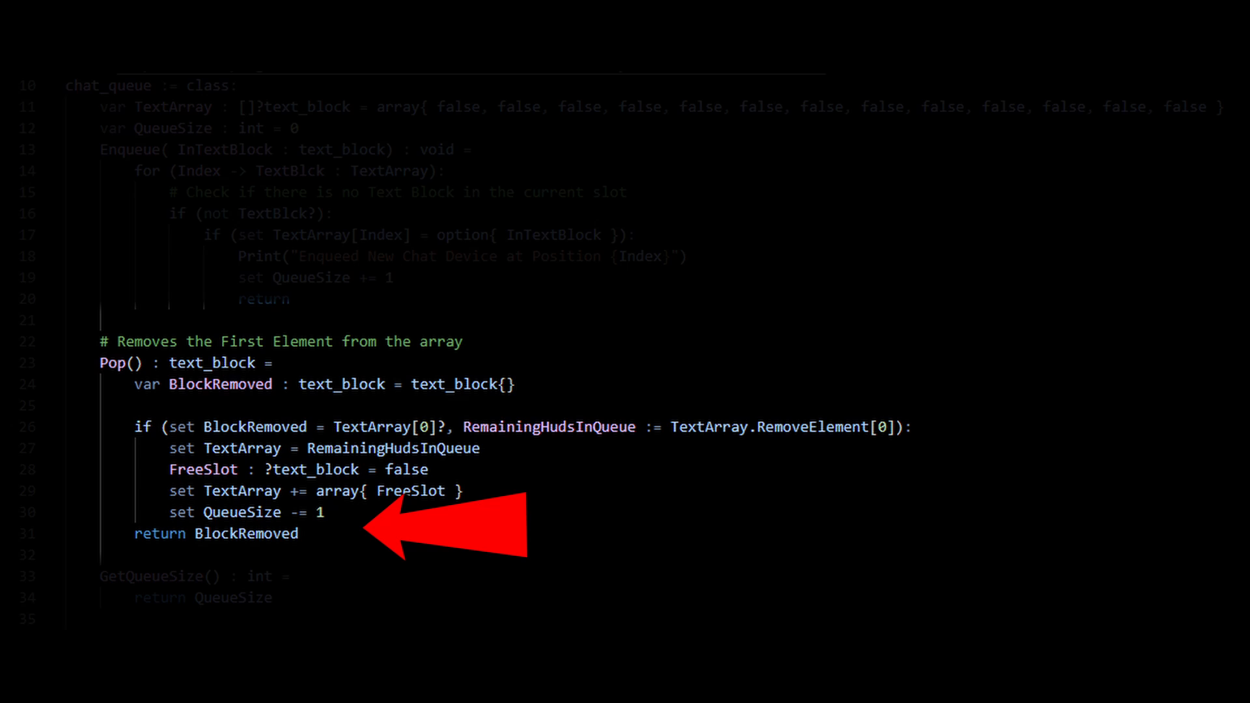
- Call ChatEngine.AddTextChat(NewChatBlock) in the Enter branch above ClearInputField
{"action": "scroll", "scroll_direction": "down", "scroll_amount": 3}
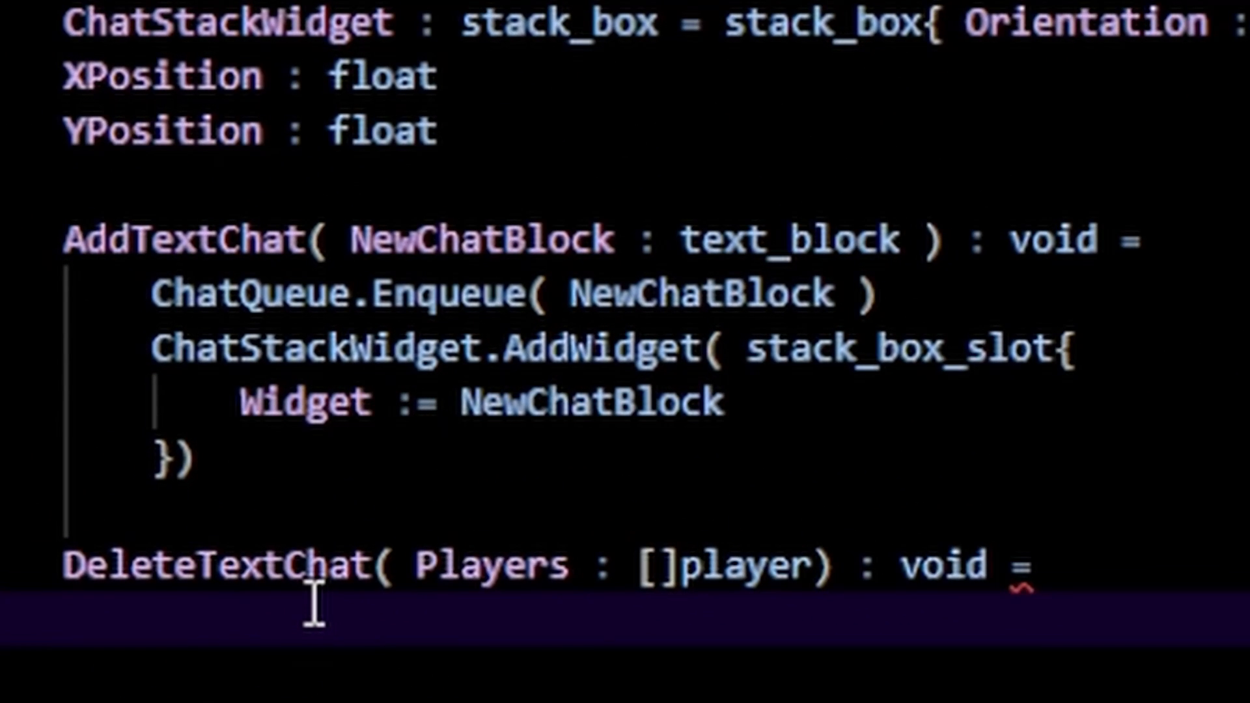
{"action": "scroll", "scroll_direction": "down", "scroll_amount": 3}
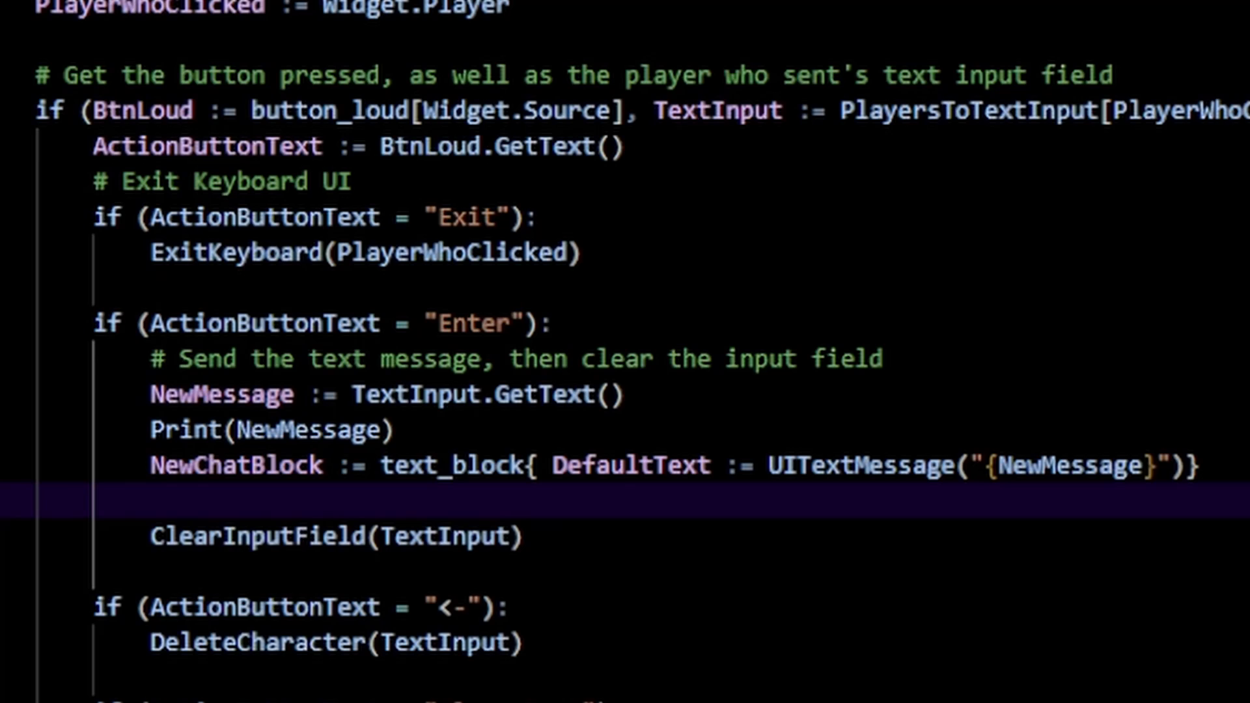
{"action": "type", "text": "ChatEngine.AddTextChat(NewCha"}
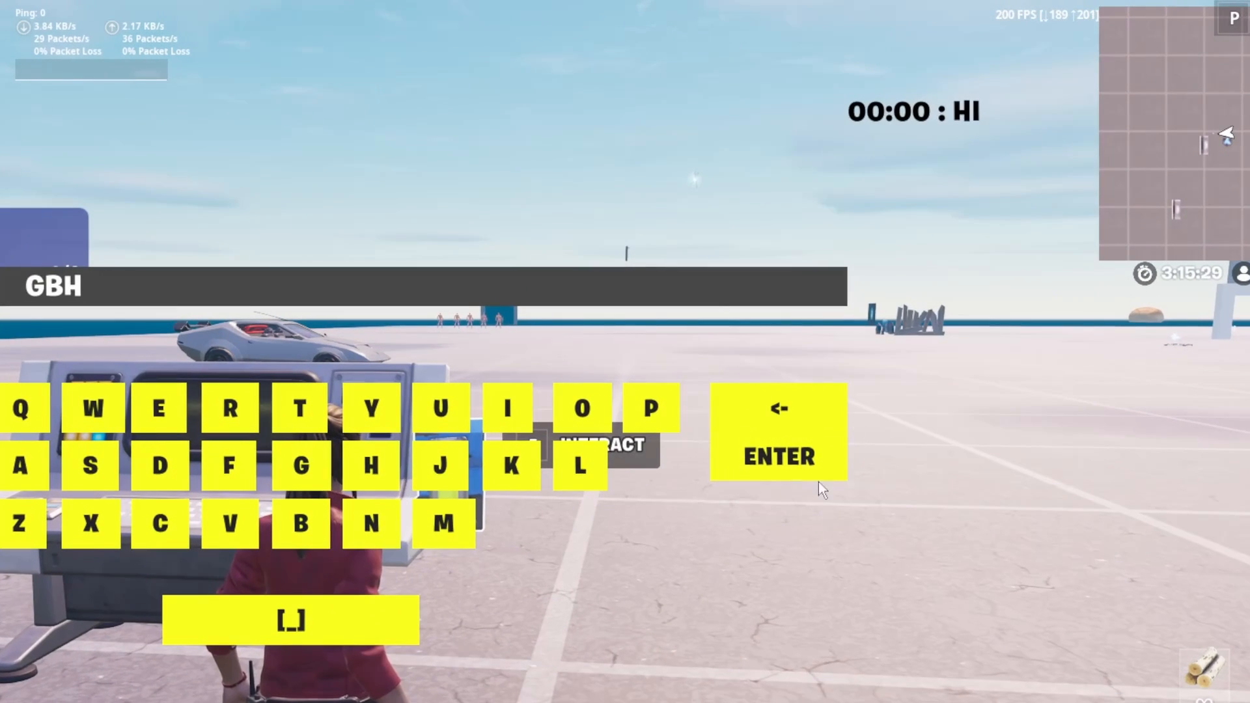
- Post the typed letters as a timestamped HI chat message via the on-screen ENTER
{"action": "left_click", "coordinate": [778, 456]}
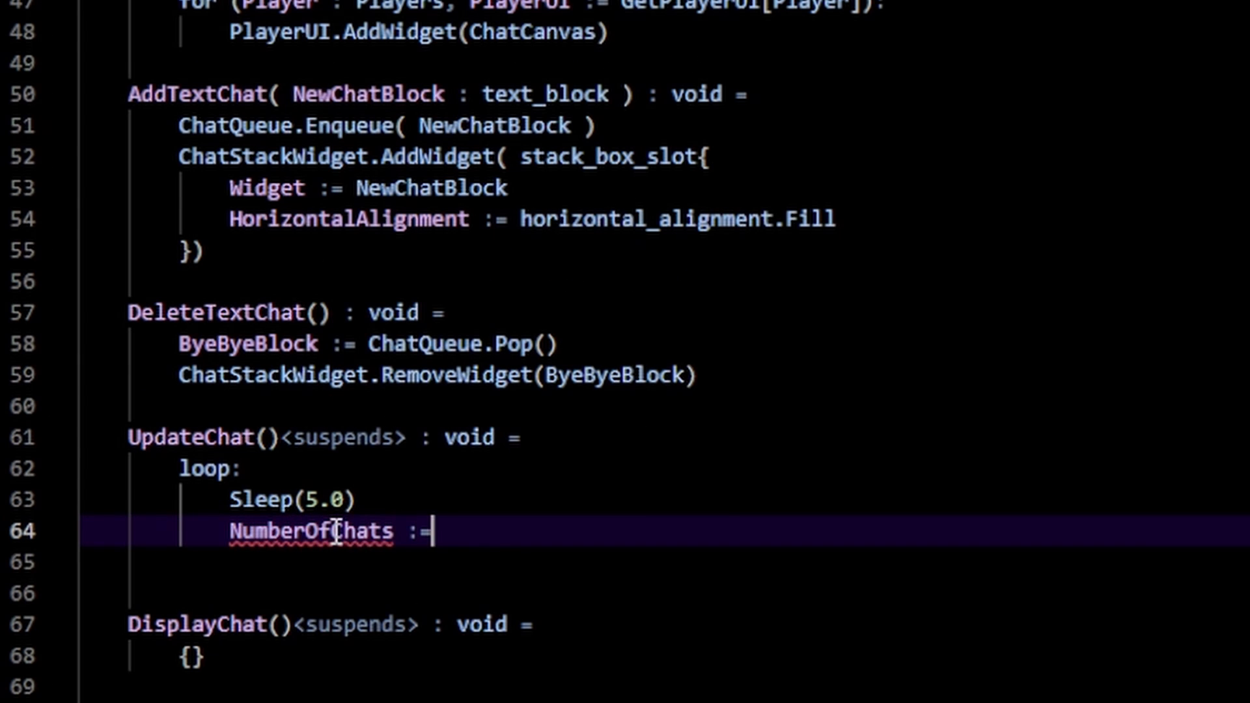
- Store ChatQueue.GetQueueSize() in NumberOfChats and guard with if (NumberOfChats > 0)
{"action": "type", "text": "ChatQueue.GetQueueSize()"}
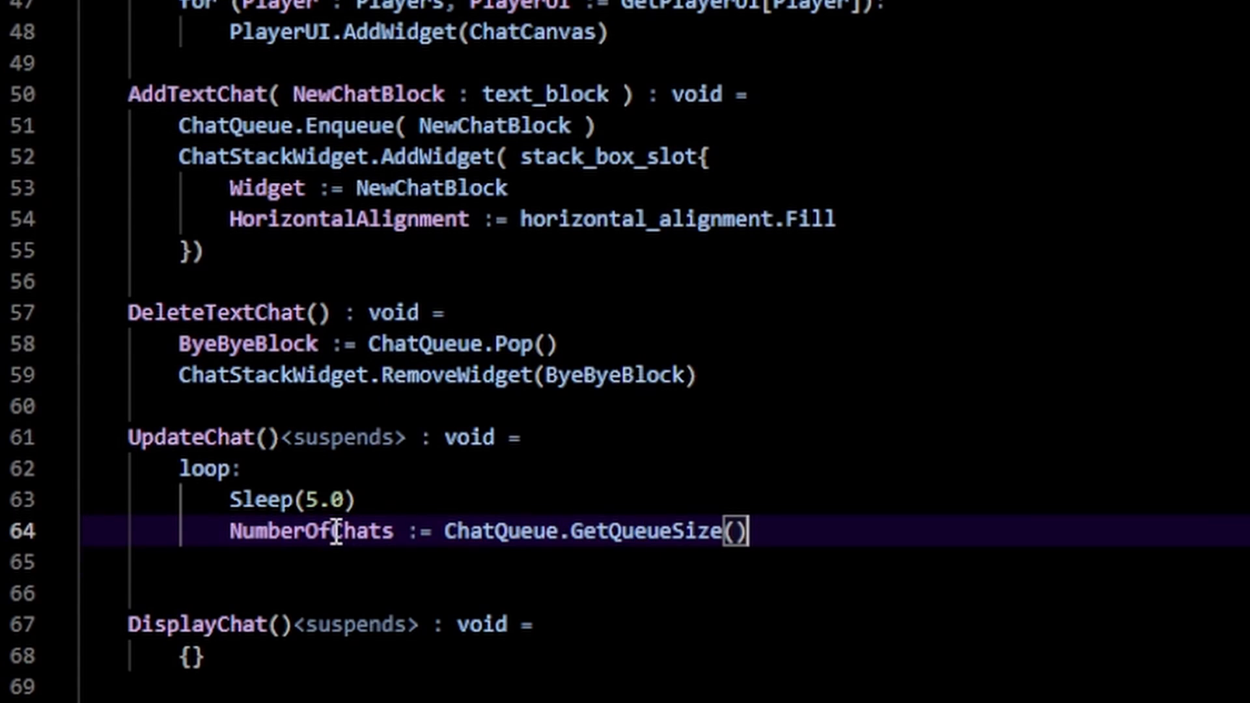
{"action": "type", "text": "if (NumberOfChats > 0):"}
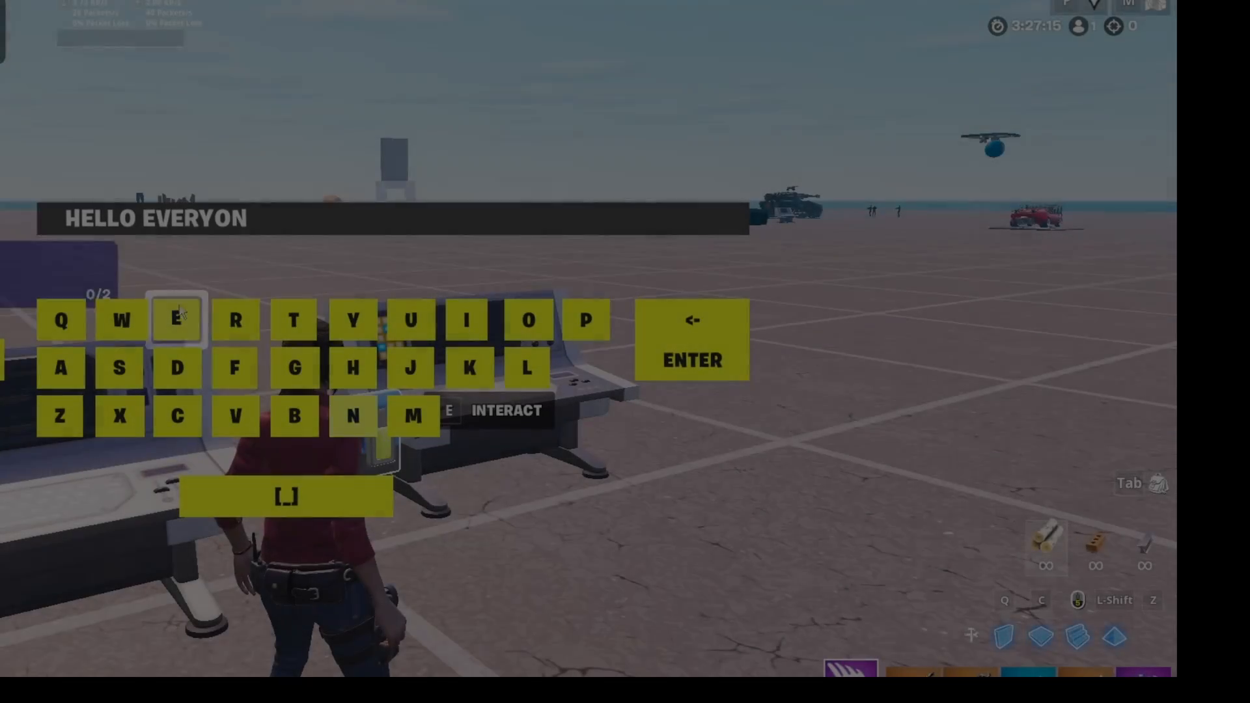
- Send HELLO EVERYONE so it stacks with its timestamp above THS
{"action": "left_click", "coordinate": [690, 359]}
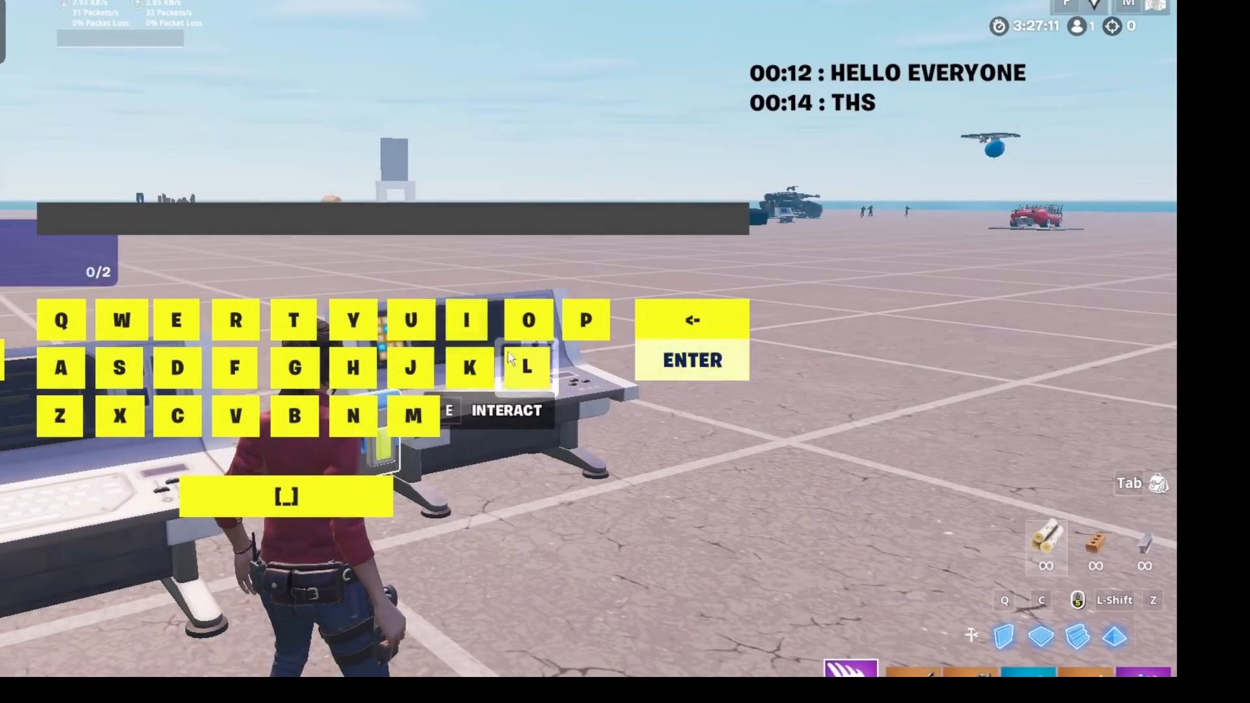